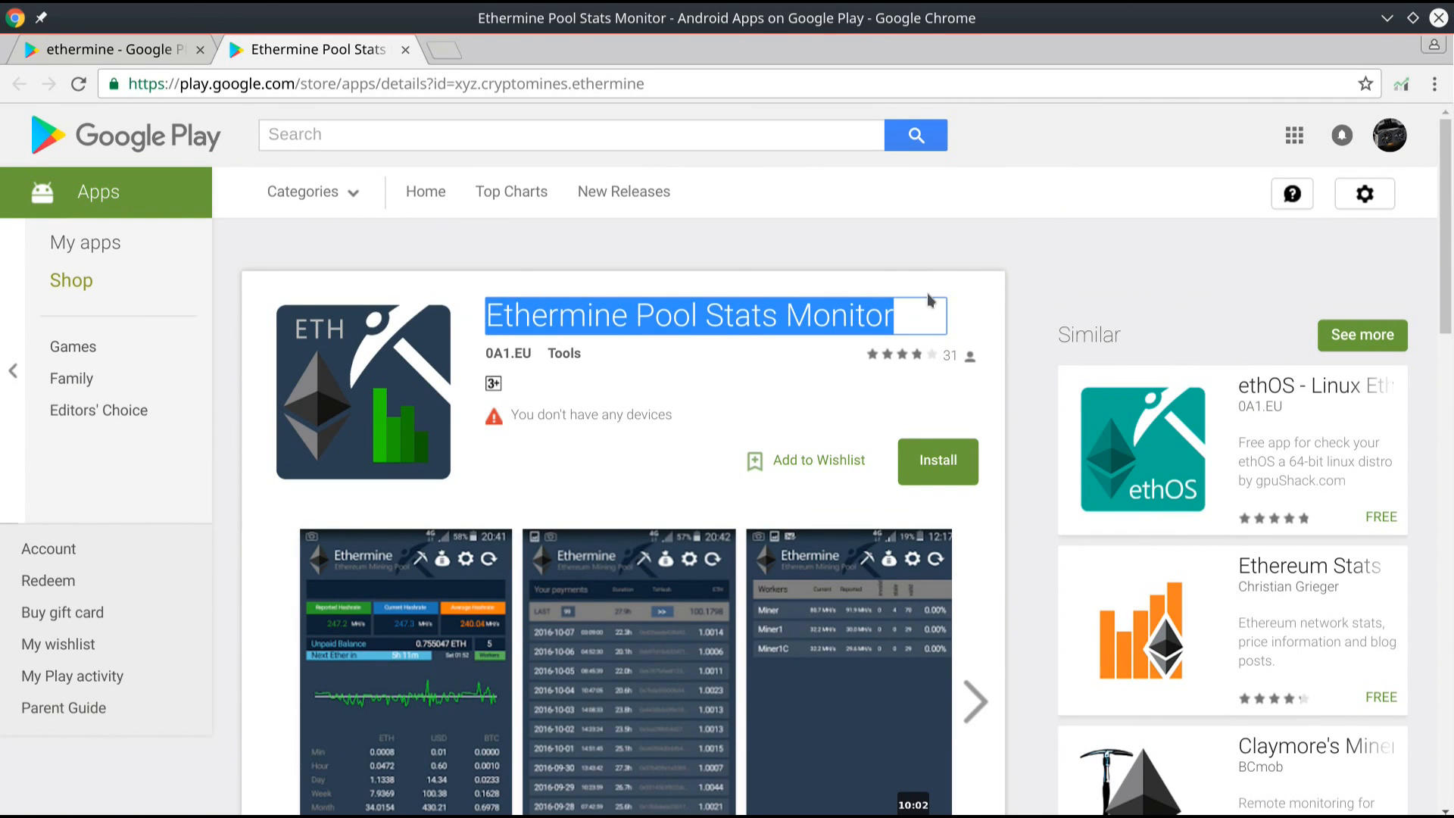
mouse_move(672, 242)
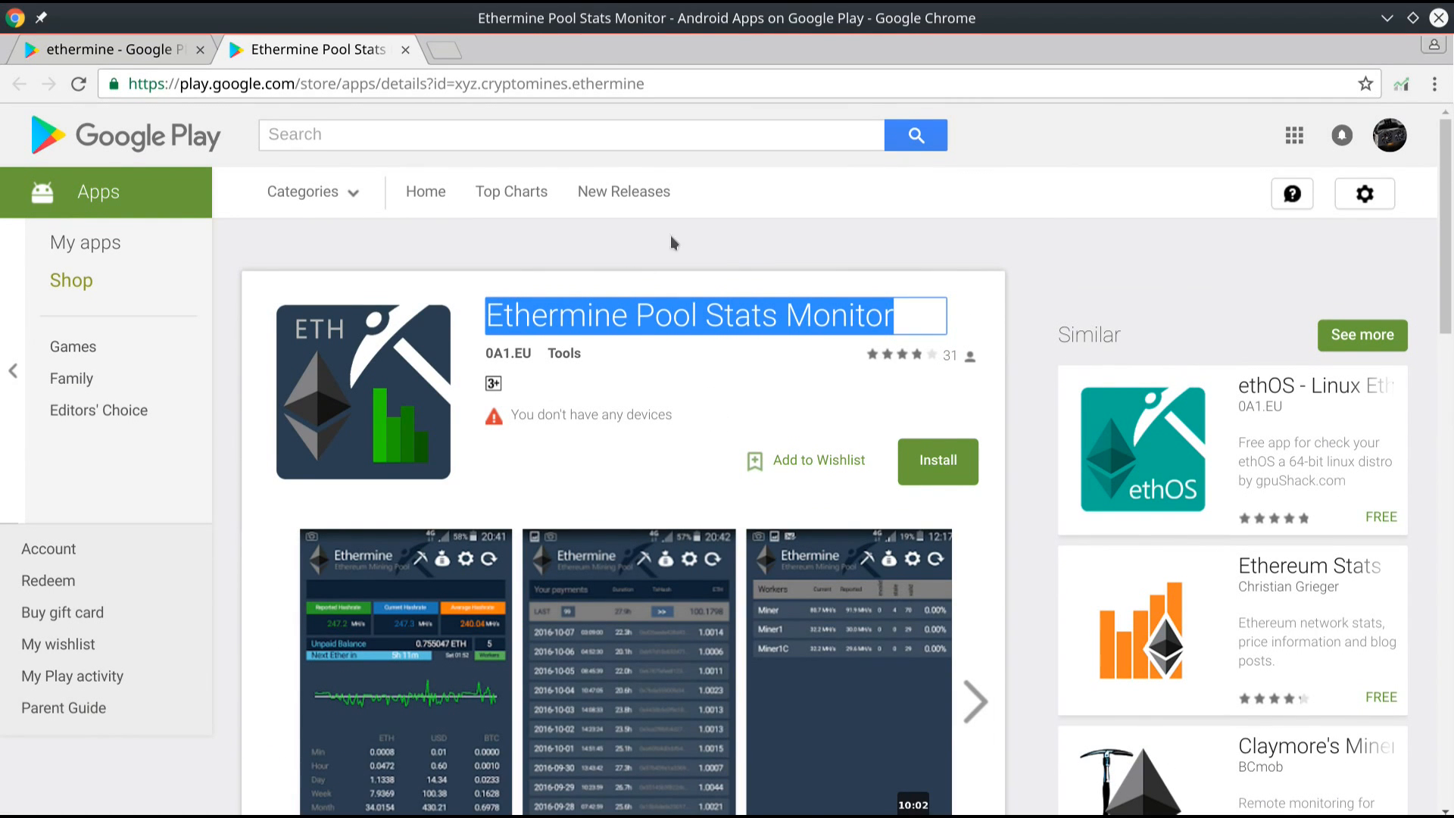
scroll(down, 3)
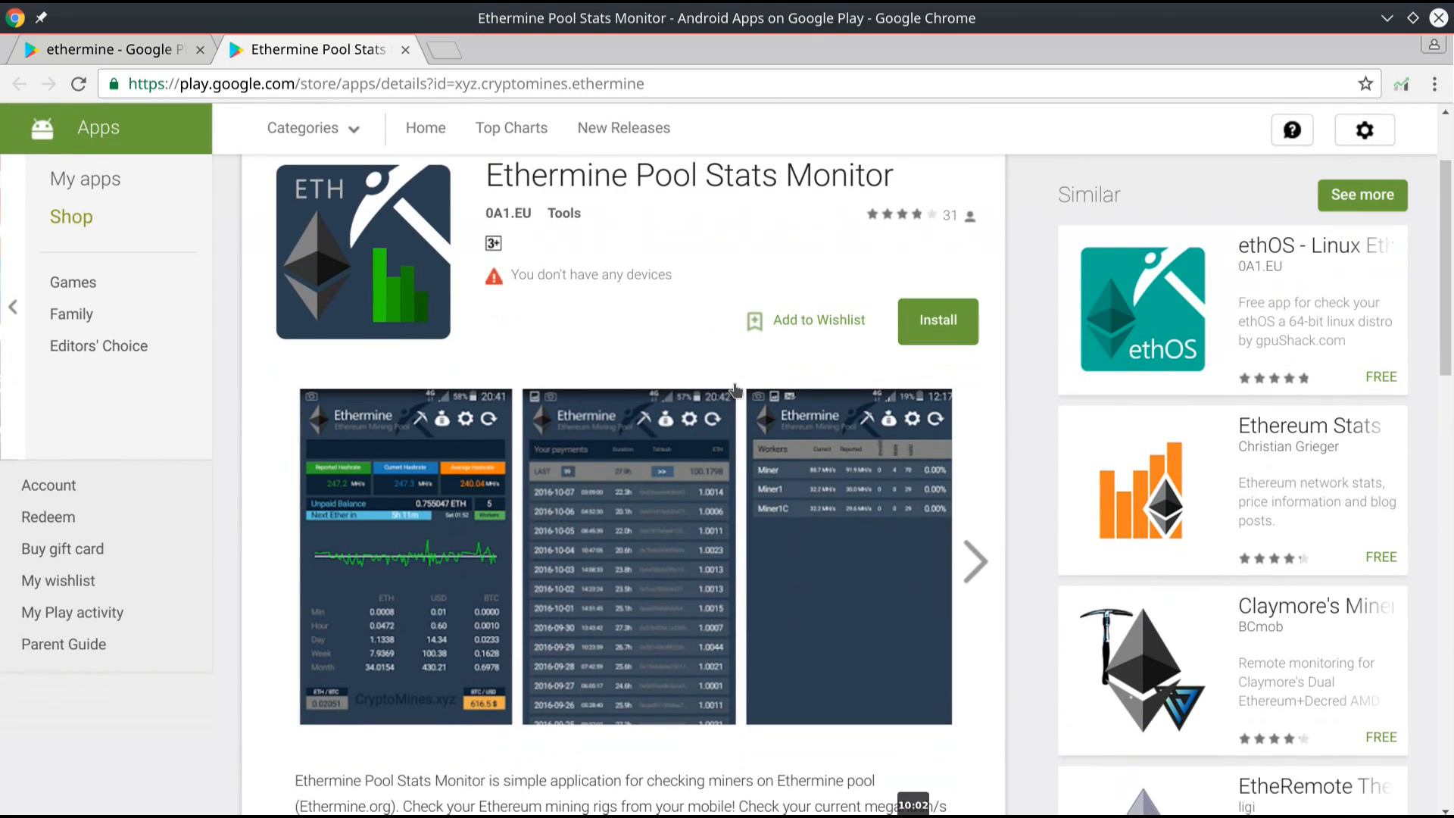
scroll(down, 3)
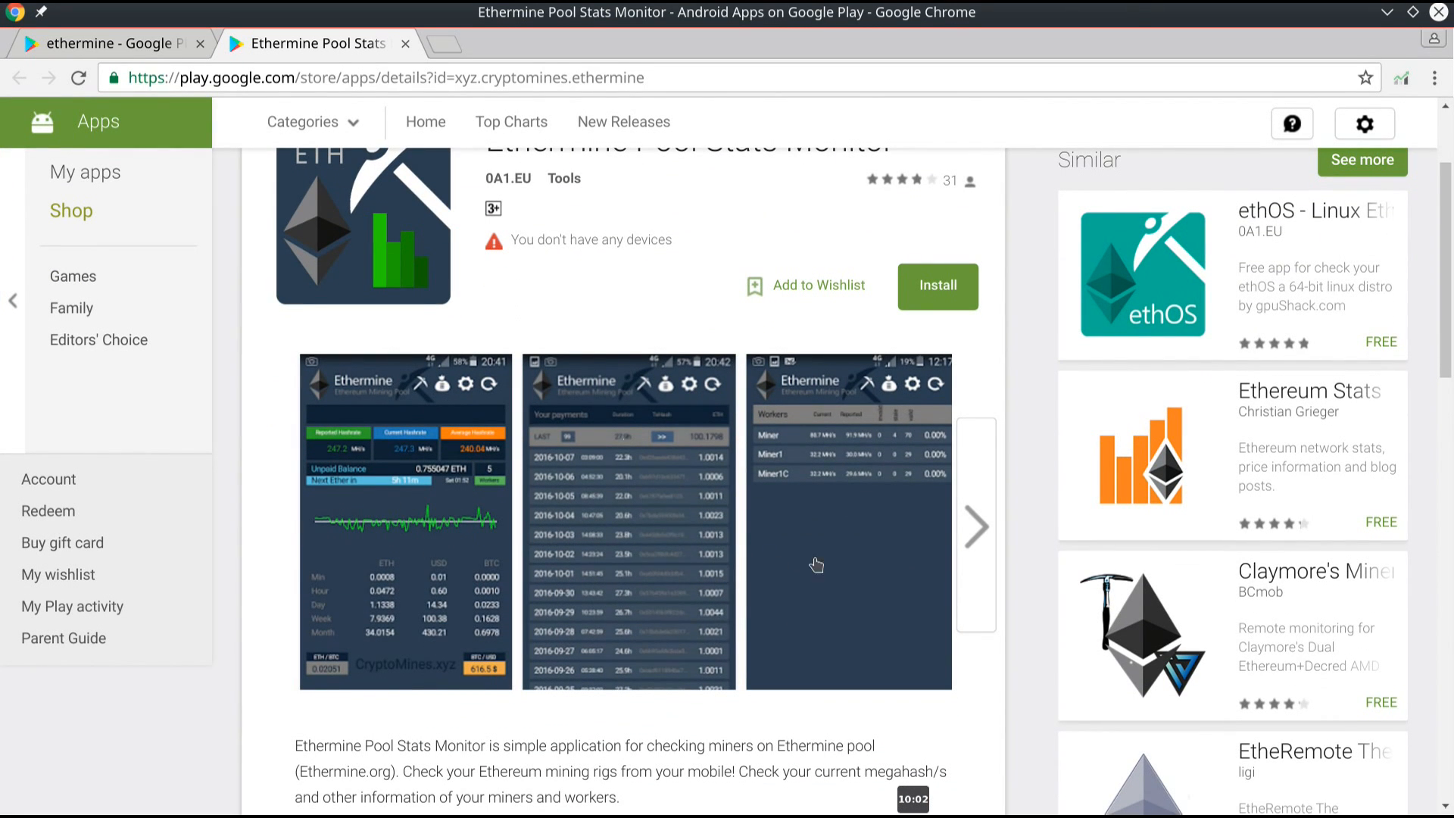
scroll(down, 3)
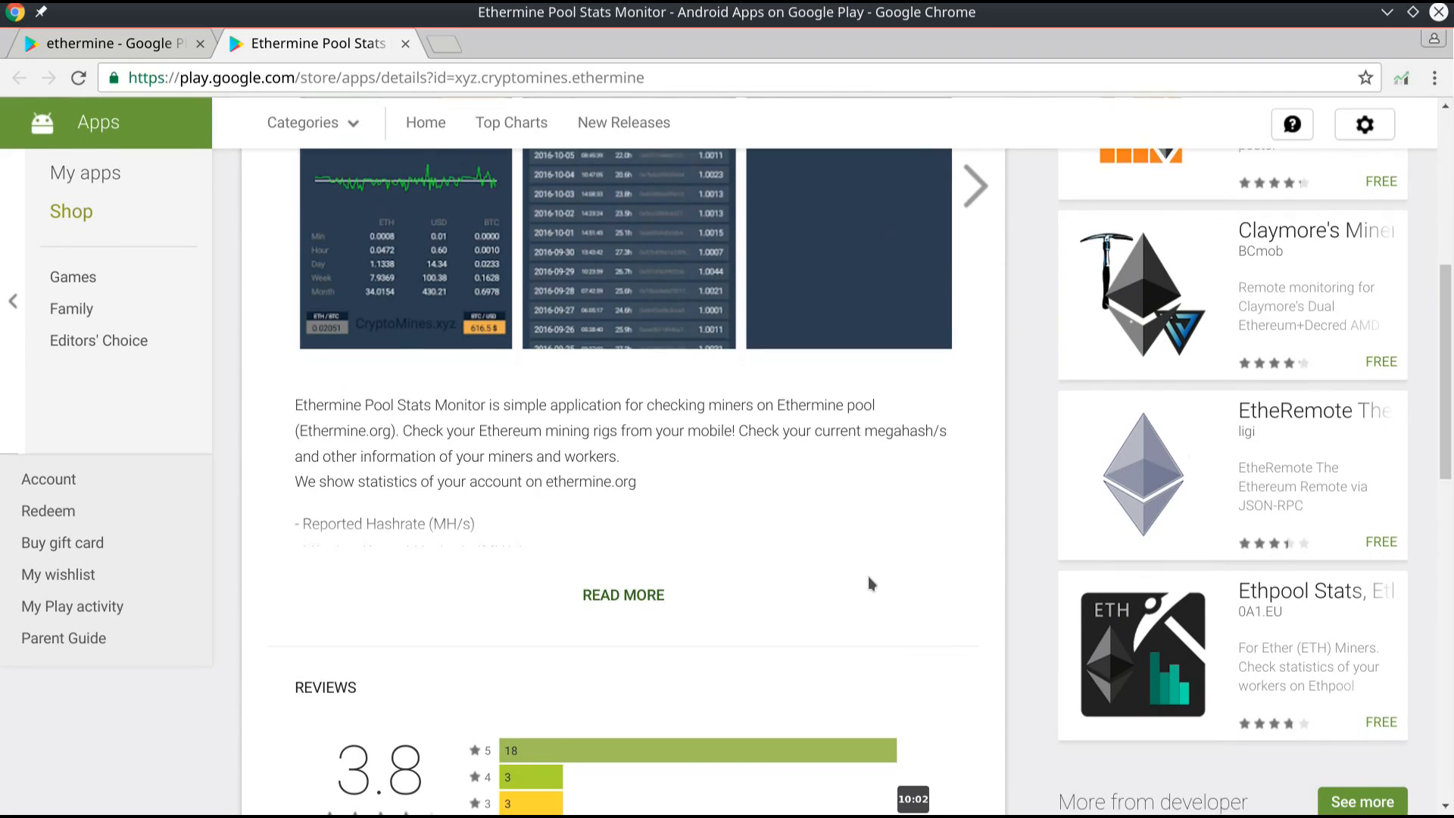
scroll(down, 3)
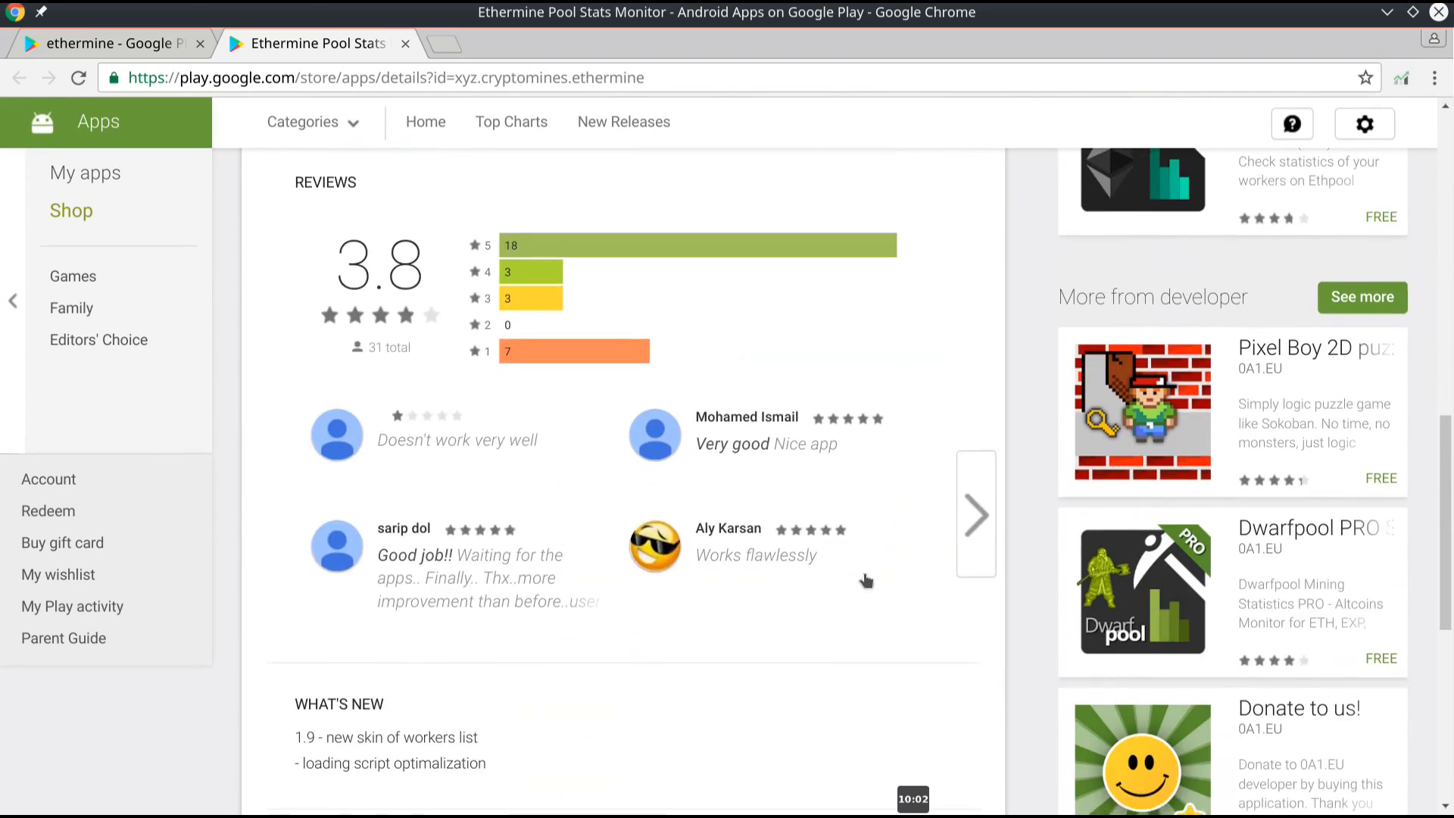
scroll(down, 3)
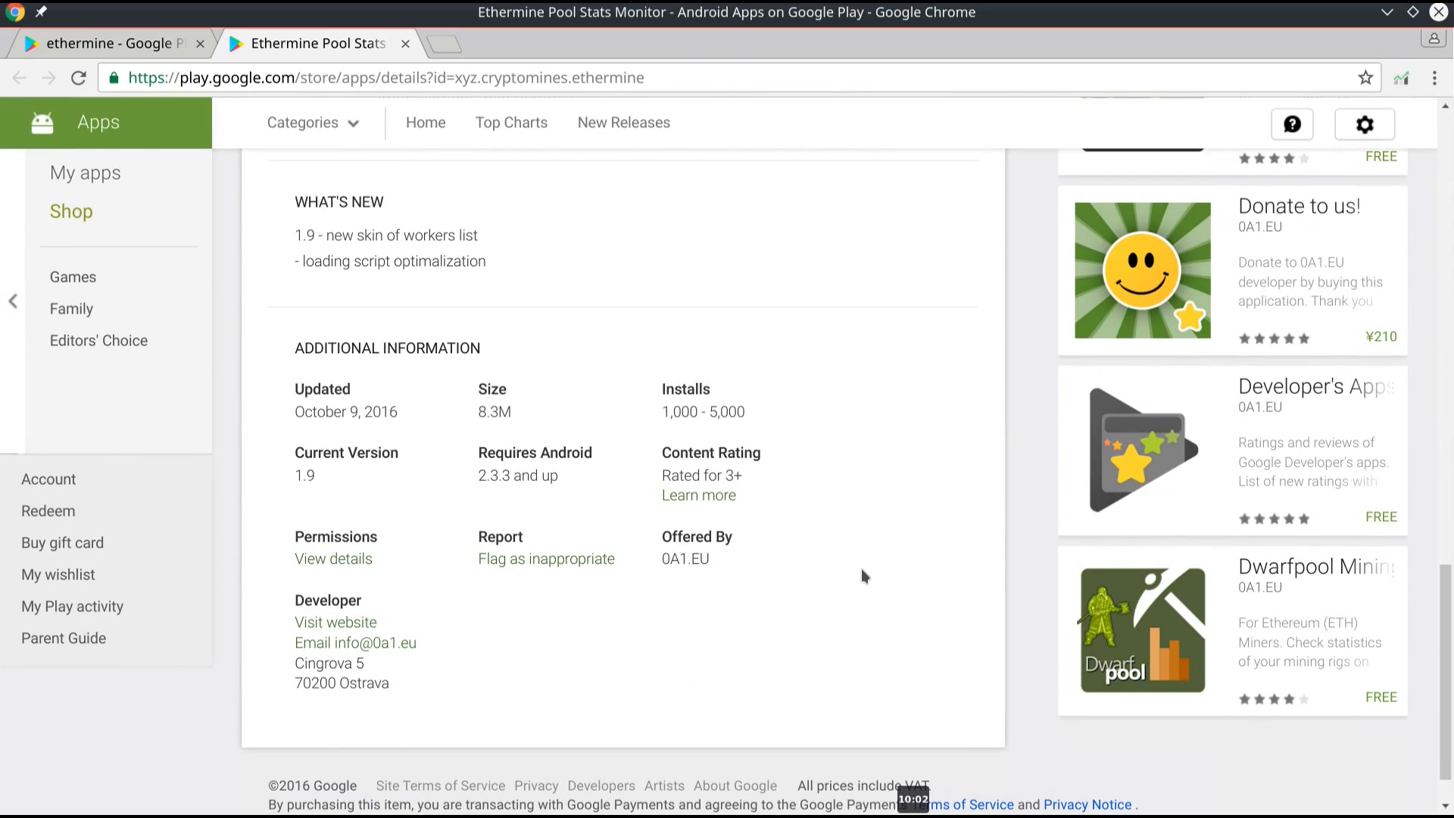